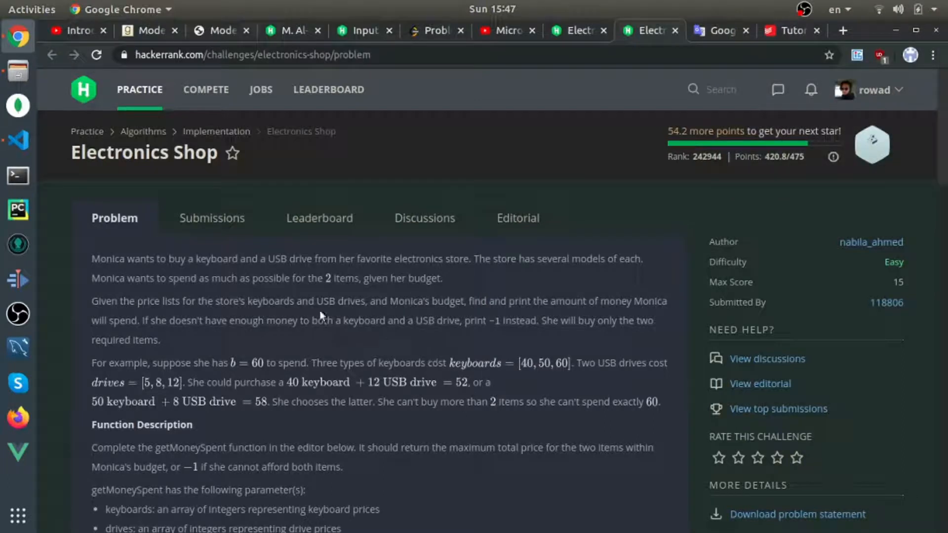
{"action": "mouse_move", "coordinate": [202, 294]}
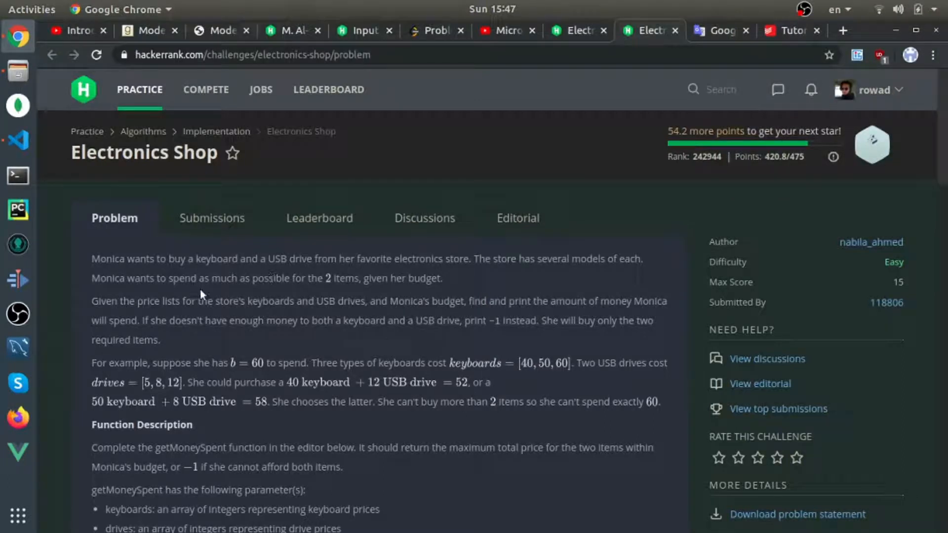
{"action": "mouse_move", "coordinate": [171, 297]}
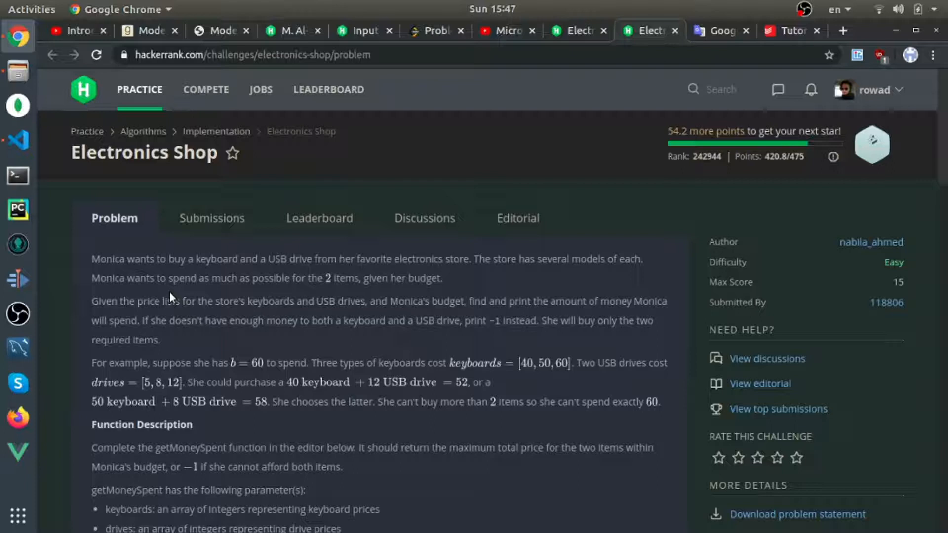
- Scroll the Problem statement down to Sample Input 0 and Sample Output 0 showing 9
{"action": "double_click", "coordinate": [108, 259]}
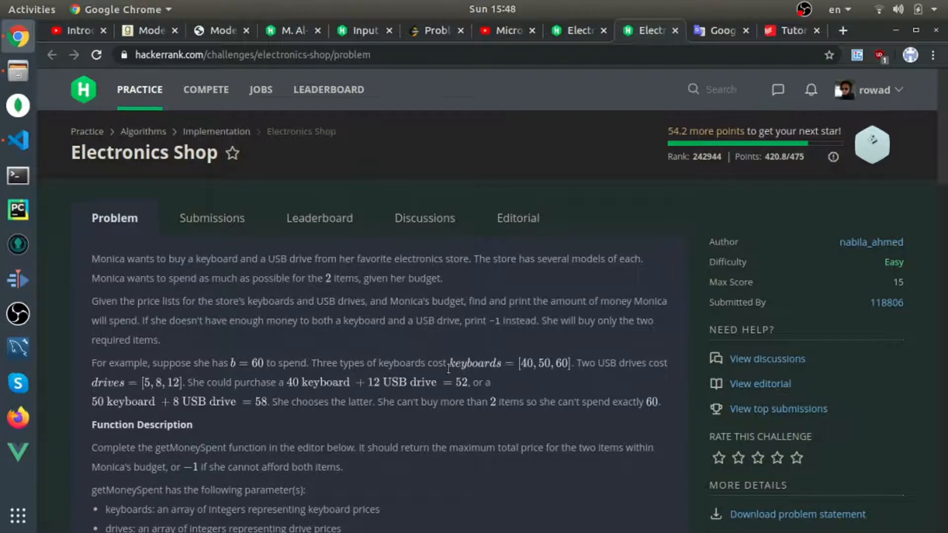
{"action": "mouse_move", "coordinate": [235, 397]}
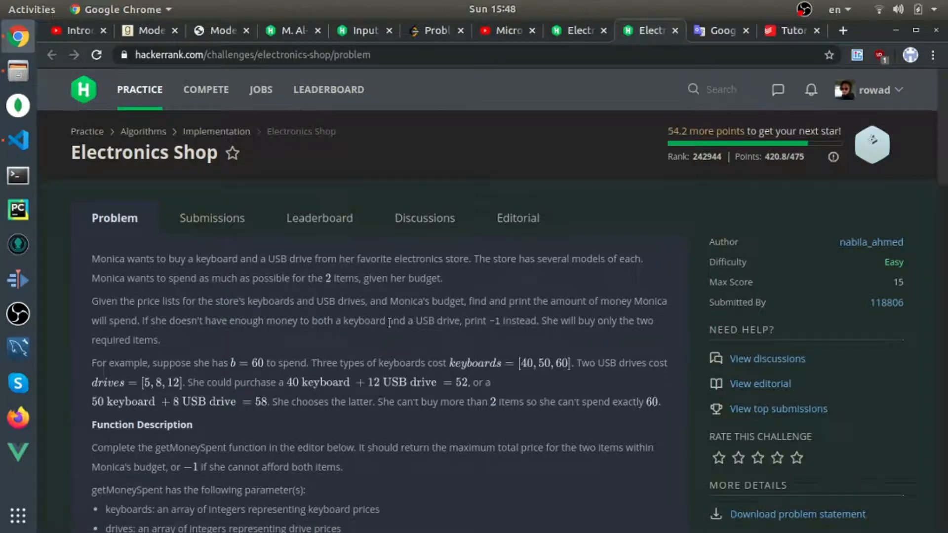
{"action": "mouse_move", "coordinate": [459, 356]}
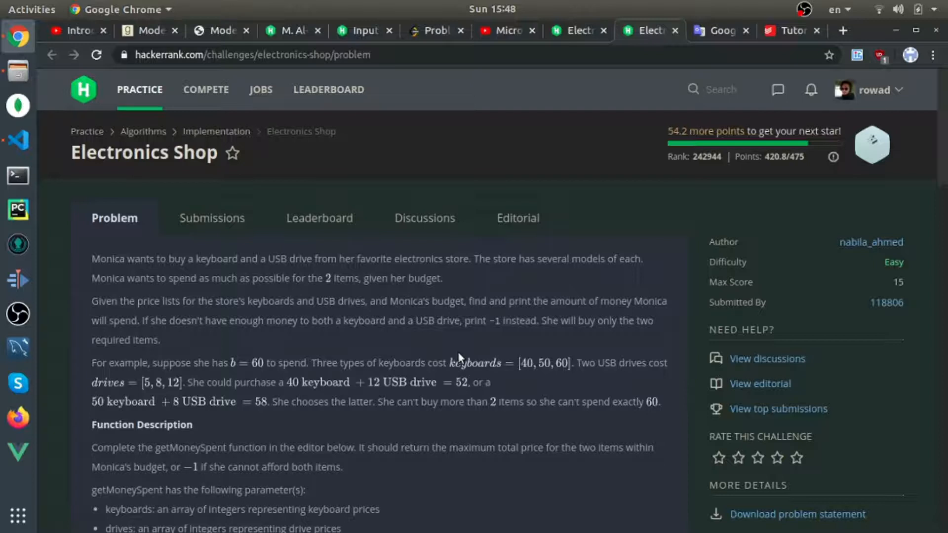
{"action": "scroll", "scroll_direction": "down", "scroll_amount": 3}
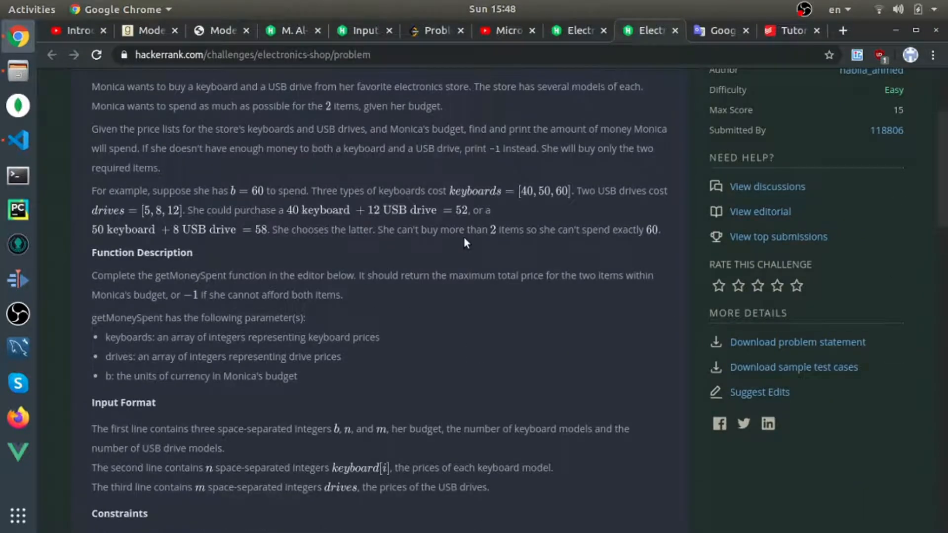
{"action": "mouse_move", "coordinate": [490, 187]}
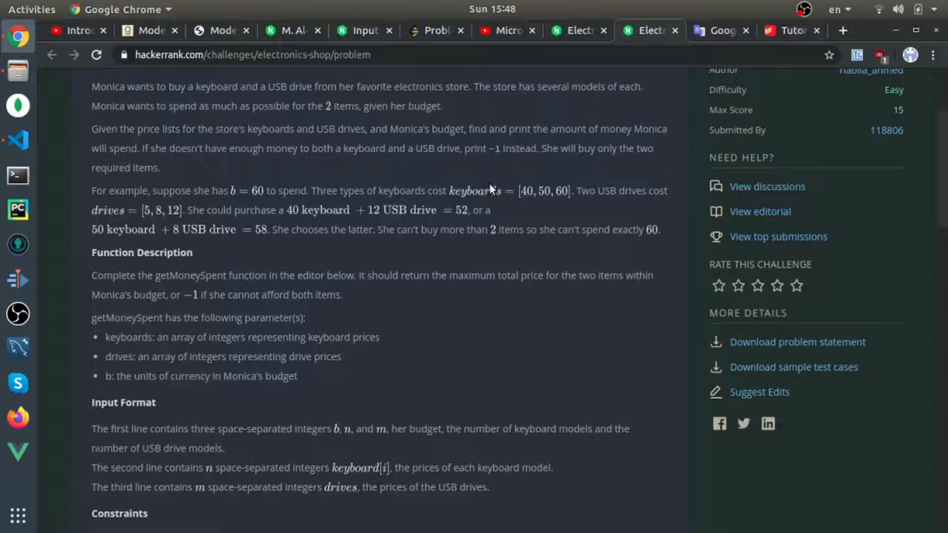
{"action": "mouse_move", "coordinate": [133, 208]}
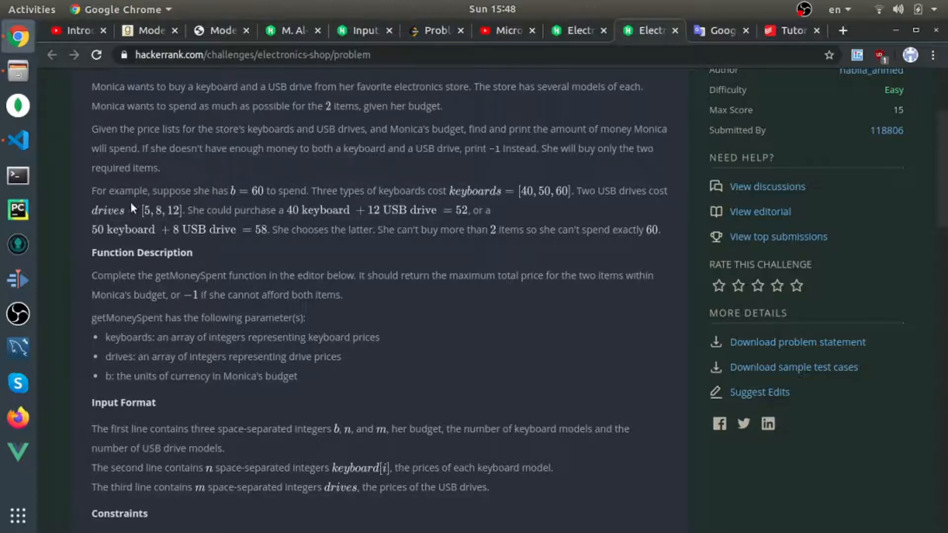
{"action": "mouse_move", "coordinate": [209, 271]}
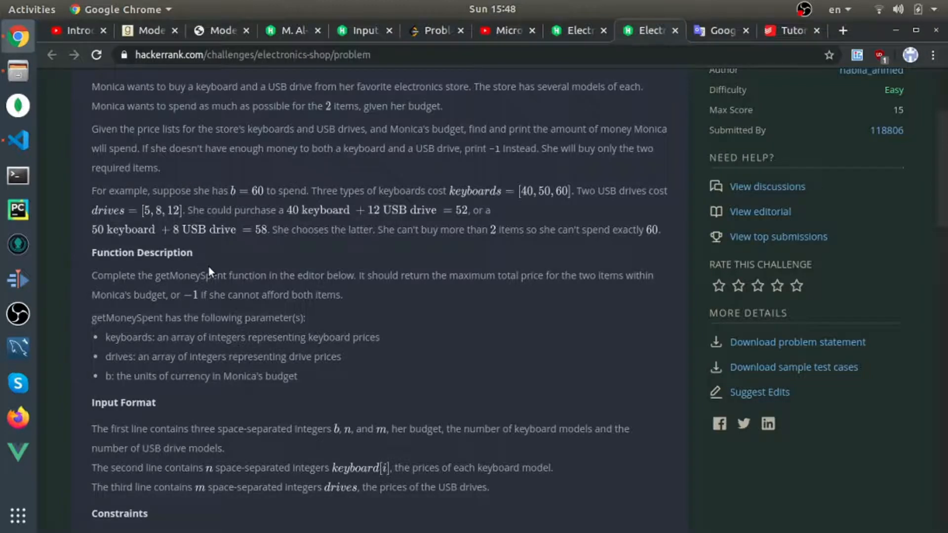
{"action": "mouse_move", "coordinate": [254, 287]}
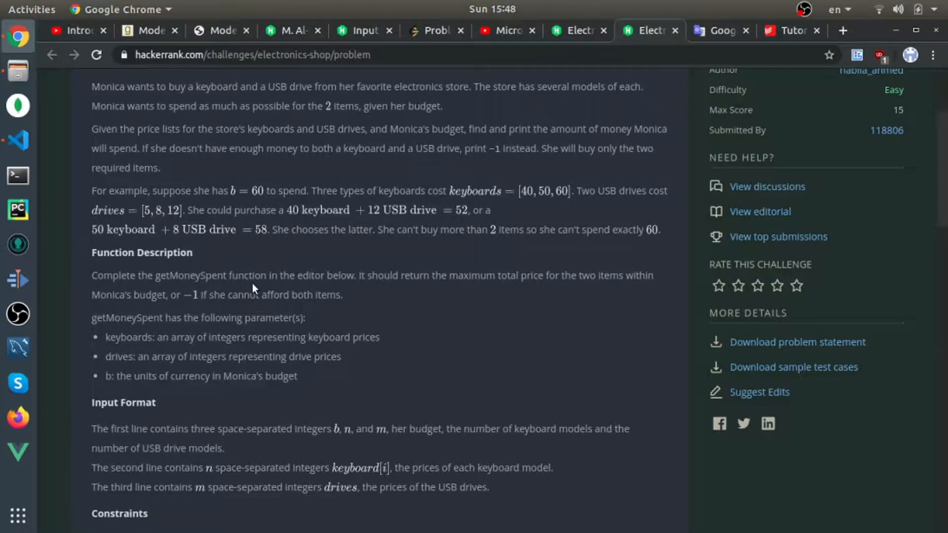
{"action": "scroll", "scroll_direction": "down", "scroll_amount": 3}
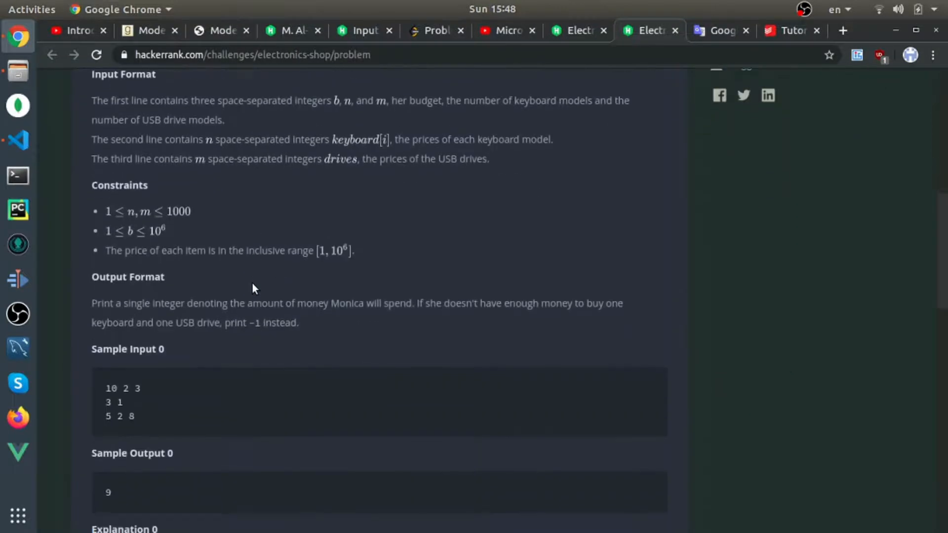
{"action": "scroll", "scroll_direction": "down", "scroll_amount": 3}
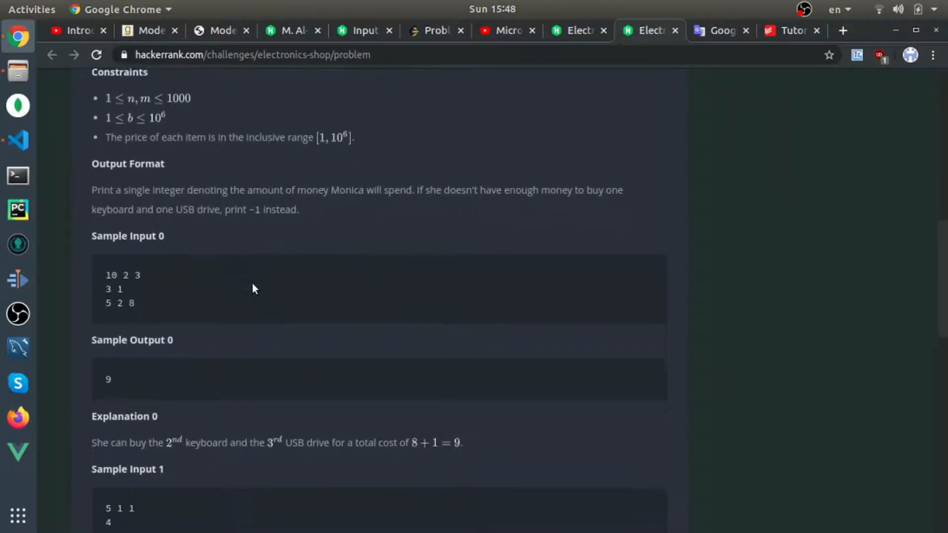
{"action": "scroll", "scroll_direction": "up", "scroll_amount": 3}
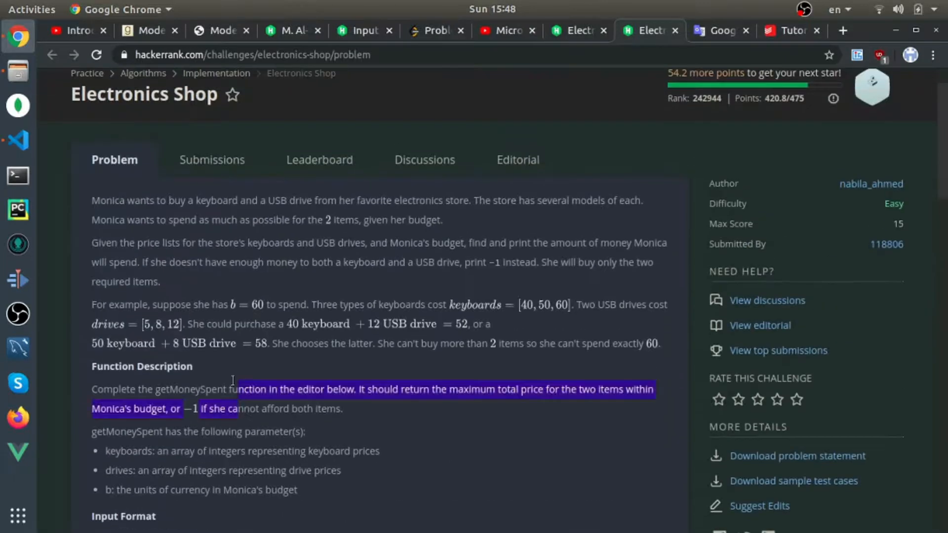
{"action": "left_click", "coordinate": [176, 287]}
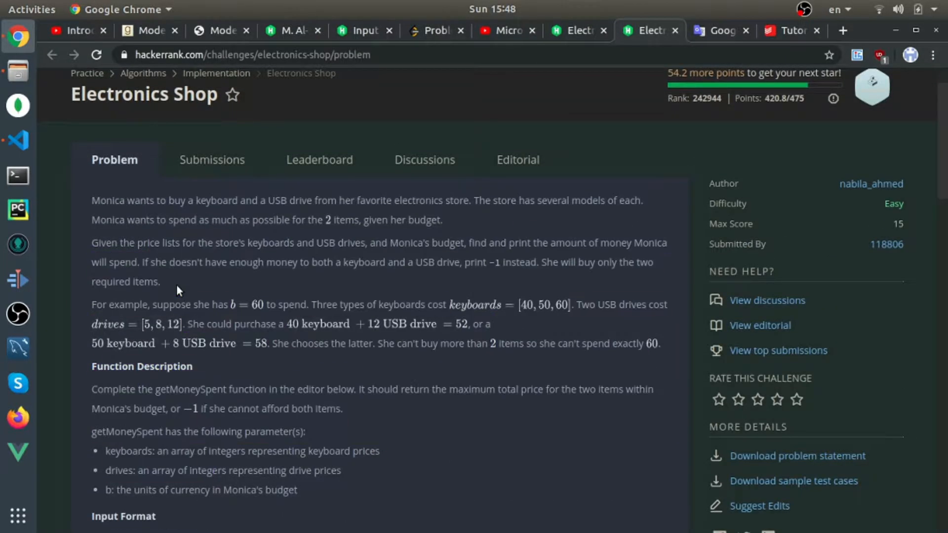
{"action": "scroll", "scroll_direction": "down", "scroll_amount": 3}
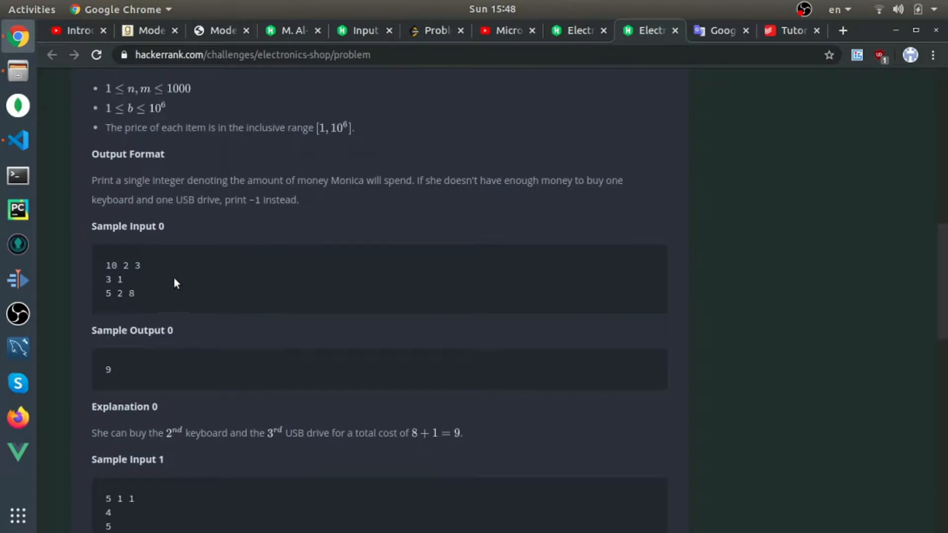
{"action": "mouse_move", "coordinate": [142, 219]}
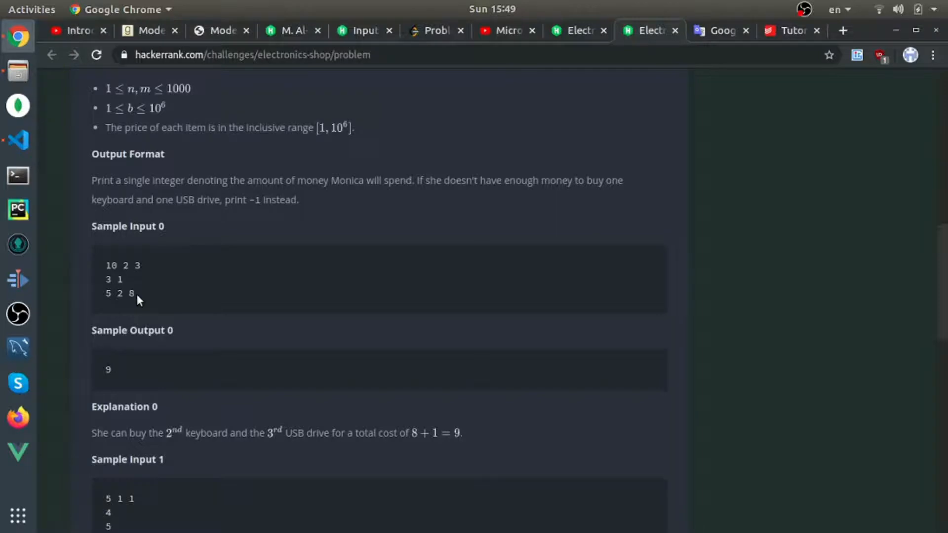
{"action": "mouse_move", "coordinate": [130, 290]}
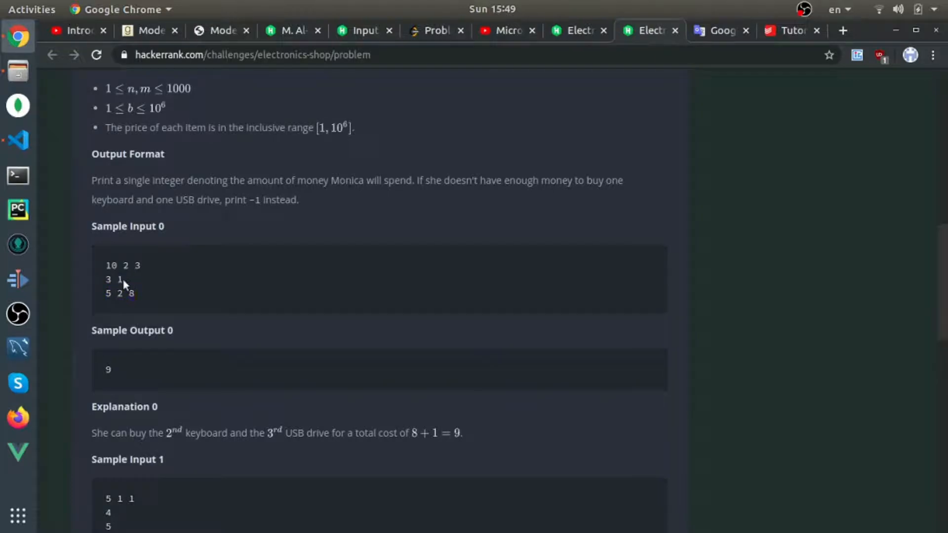
- Scroll to Sample Input 1 with output -1 and highlight the keyboard price 4
{"action": "scroll", "scroll_direction": "down", "scroll_amount": 3}
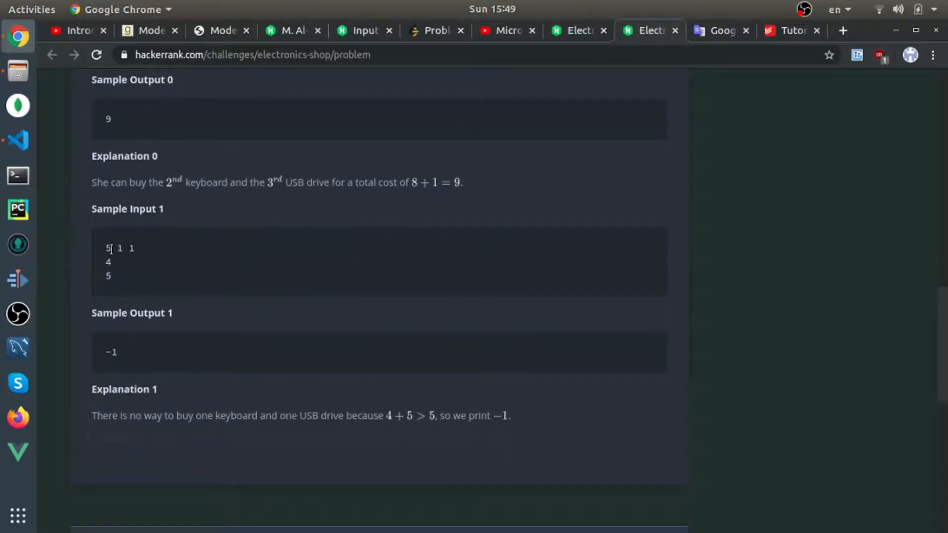
{"action": "mouse_move", "coordinate": [119, 279]}
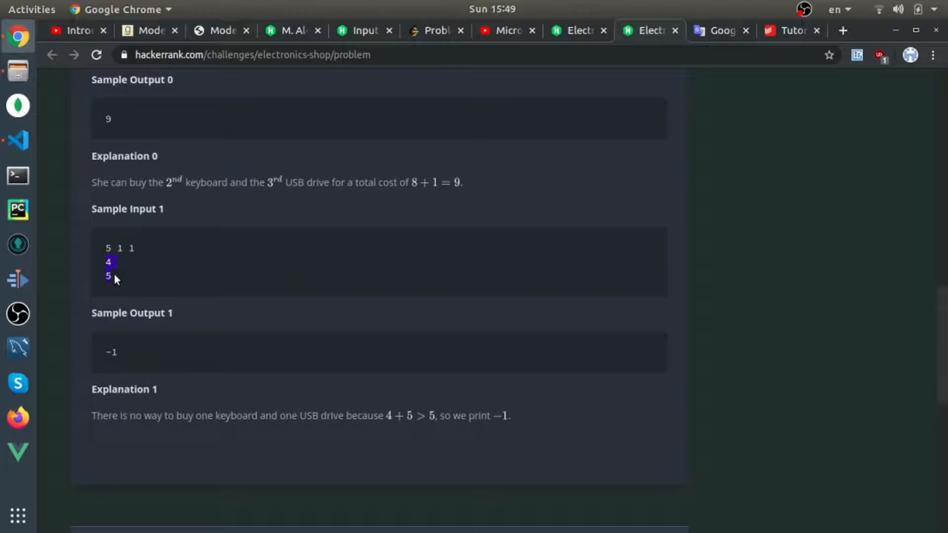
{"action": "left_click", "coordinate": [112, 276]}
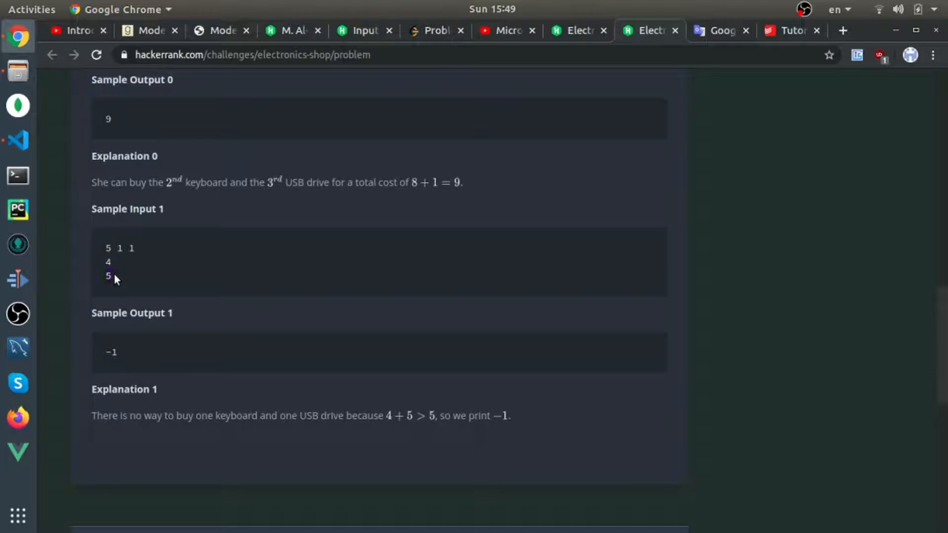
{"action": "double_click", "coordinate": [108, 261]}
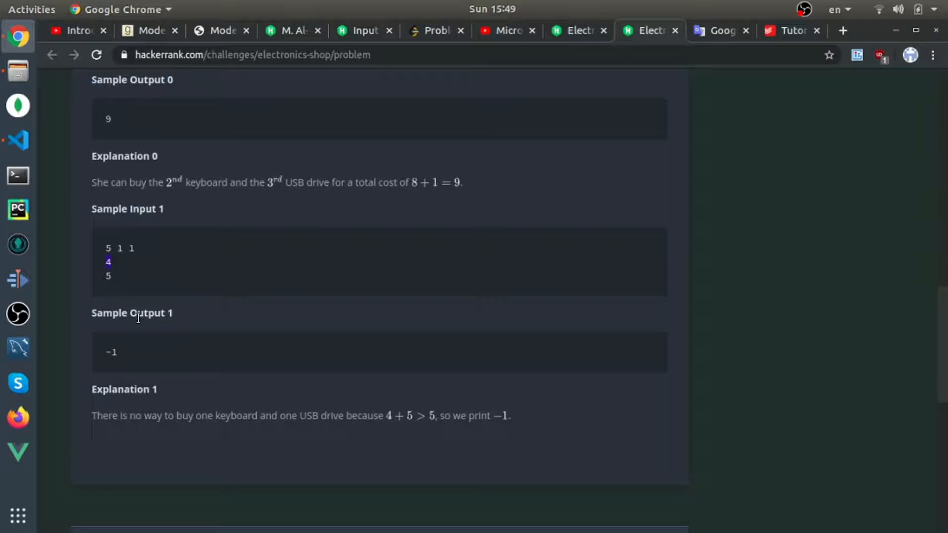
{"action": "mouse_move", "coordinate": [140, 294]}
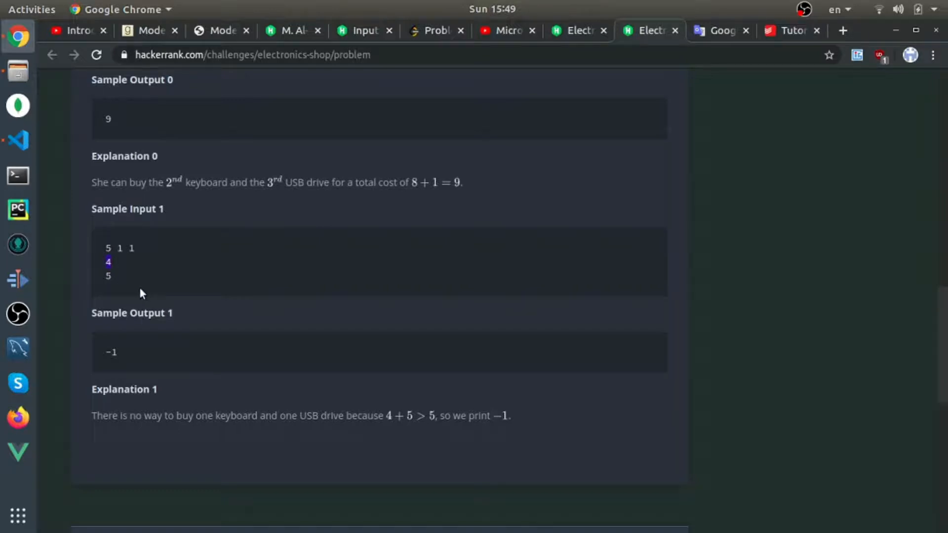
{"action": "mouse_move", "coordinate": [130, 292]}
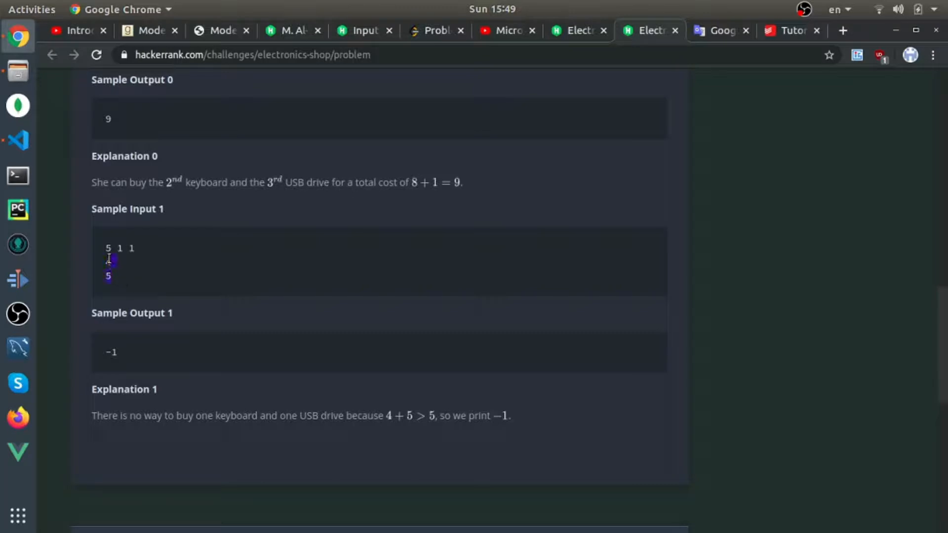
{"action": "type", "text": "4"}
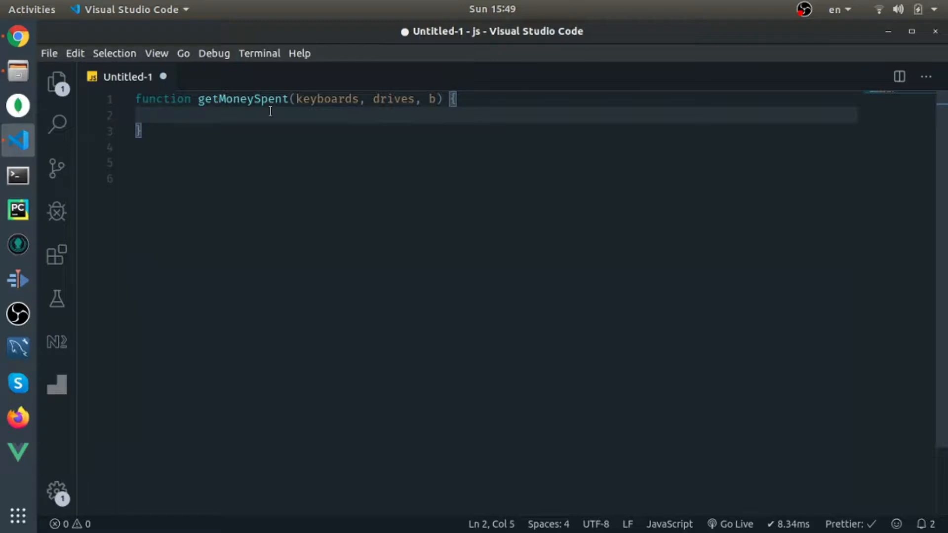
- Declare const allOptions = [] and nest keyboards.forEach(k) around drives.forEach(d)
{"action": "type", "text": "const"}
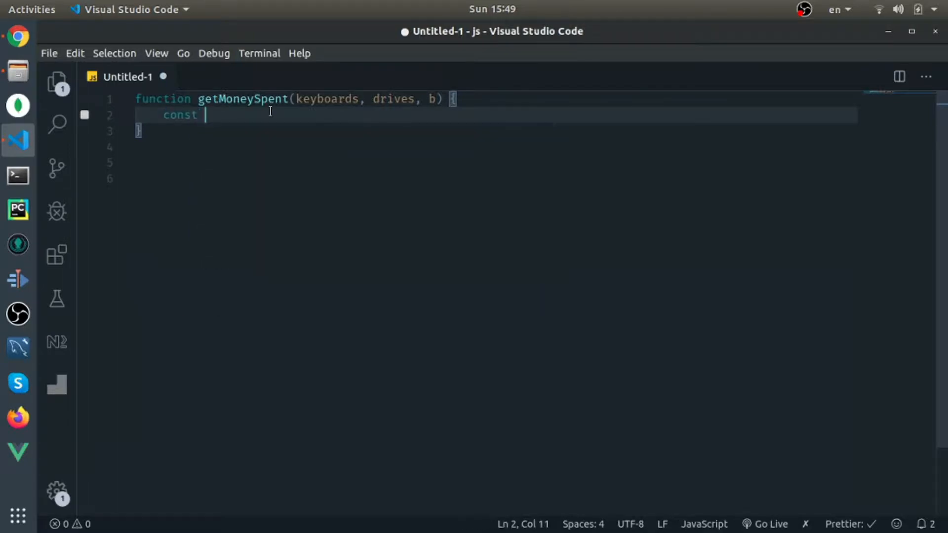
{"action": "type", "text": "allOpt"}
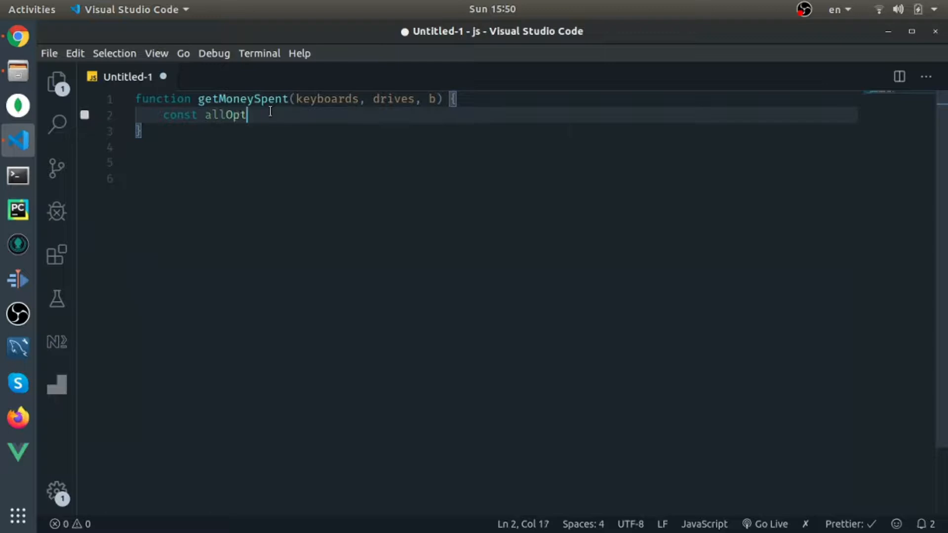
{"action": "type", "text": "ions = [];"}
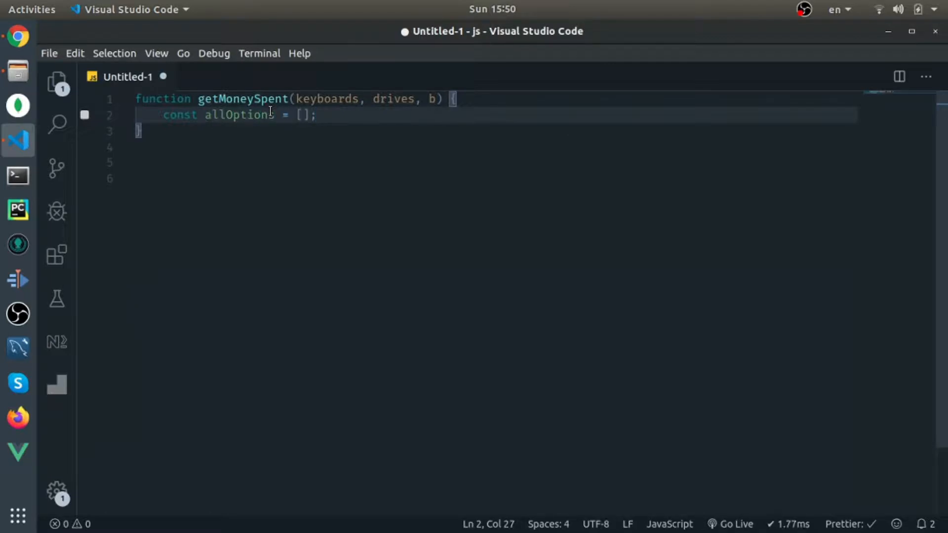
{"action": "type", "text": "keyboards.forEach(element => {"}
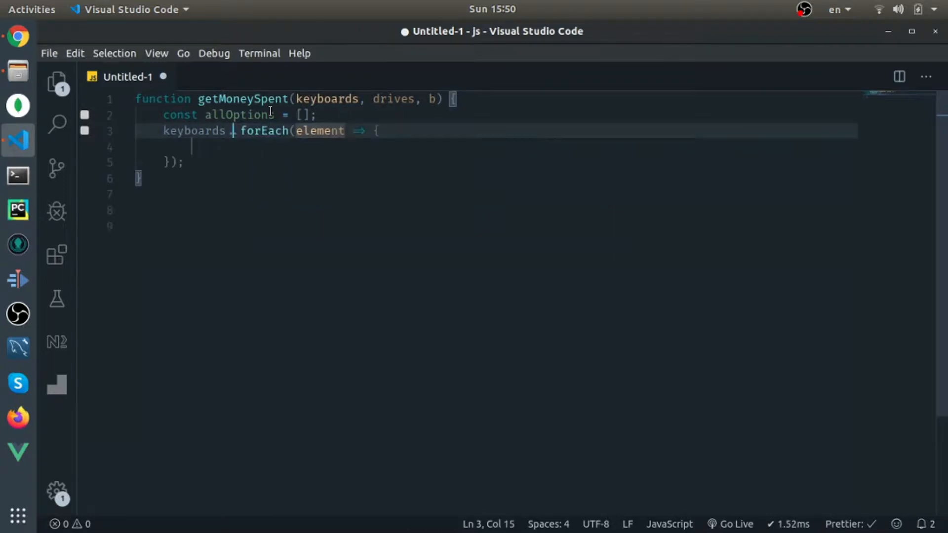
{"action": "type", "text": "k"}
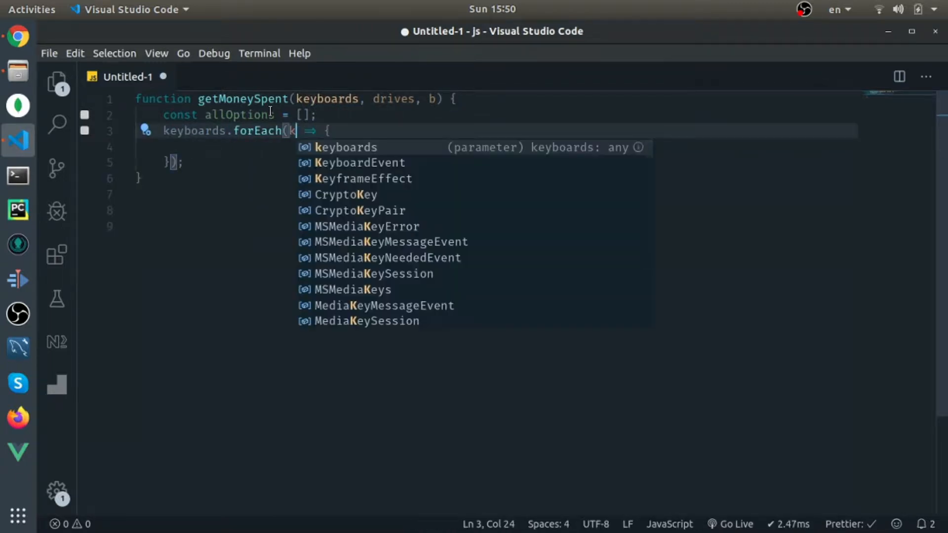
{"action": "key", "text": "Return"}
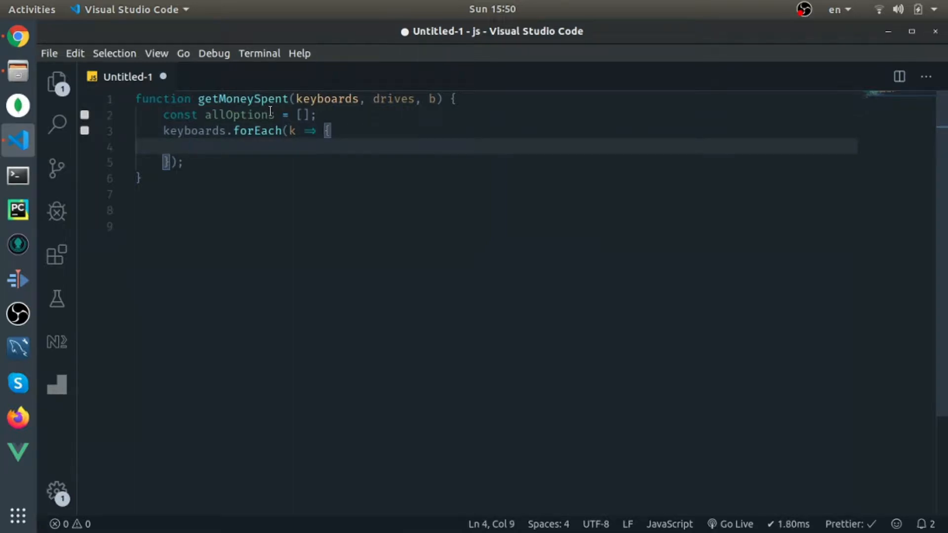
{"action": "type", "text": "d"}
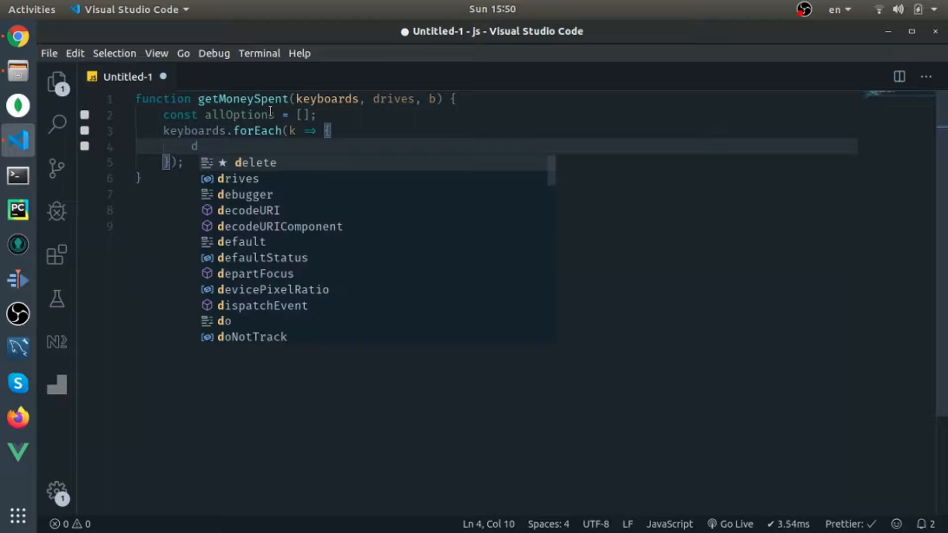
{"action": "type", "text": "rives.forEach(() => {"}
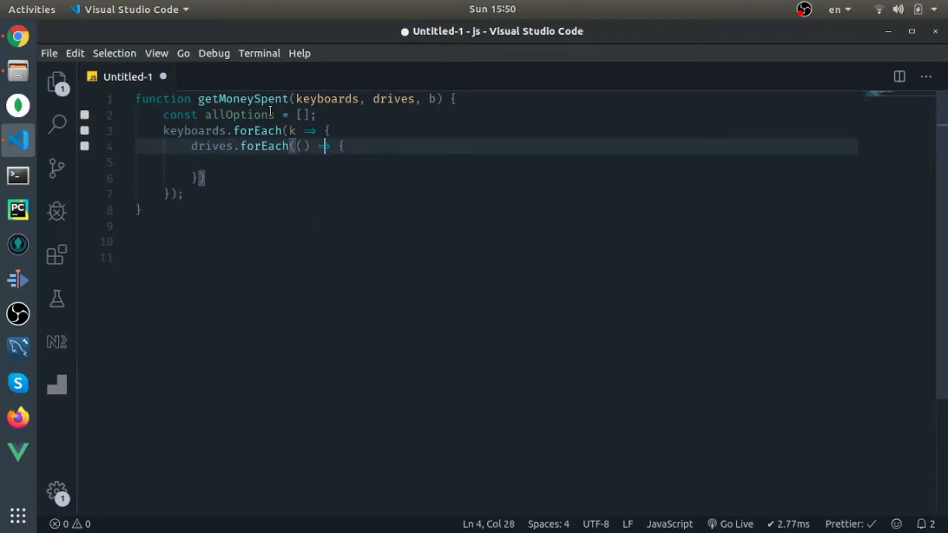
{"action": "type", "text": "d"}
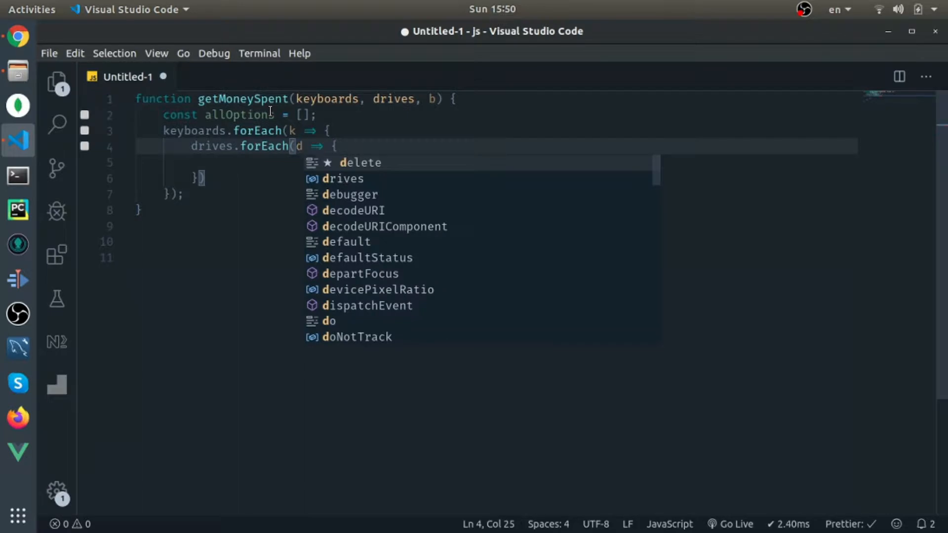
{"action": "key", "text": "Escape"}
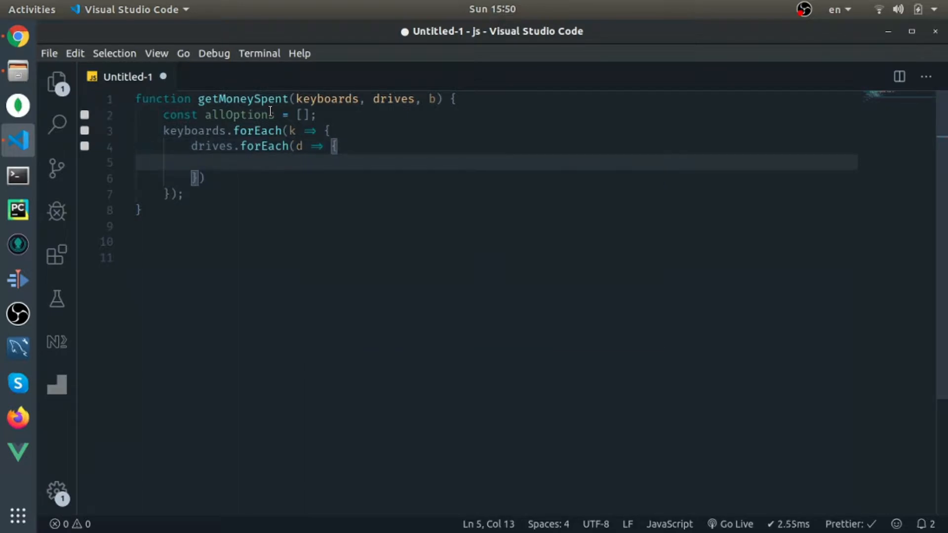
- Inside the loops add if(k + d <= b) allOptions.push(k + d)
{"action": "type", "text": "if(){}"}
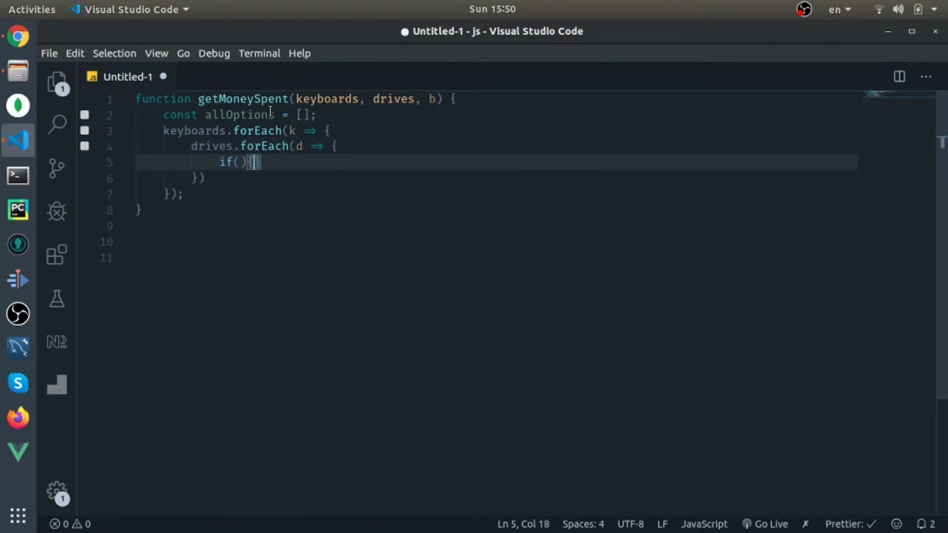
{"action": "type", "text": "k +"}
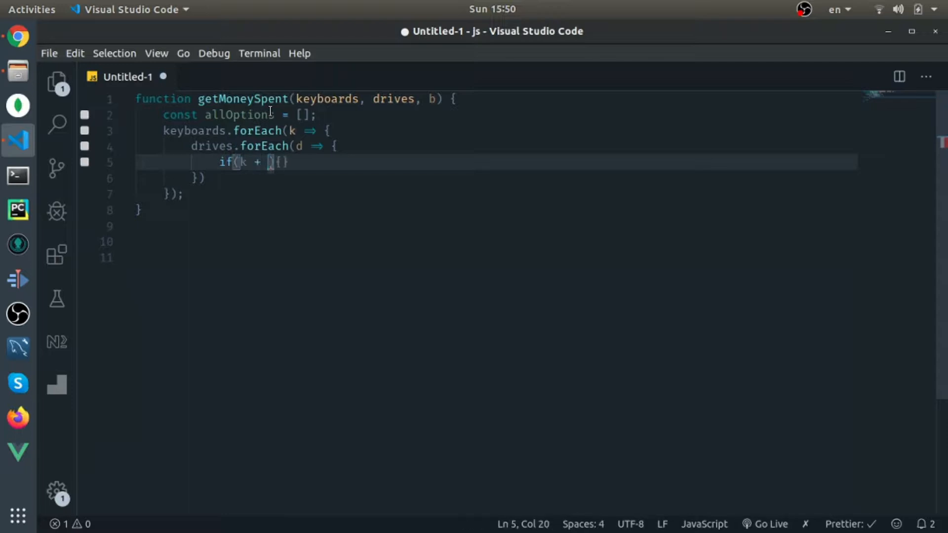
{"action": "type", "text": "d <= b"}
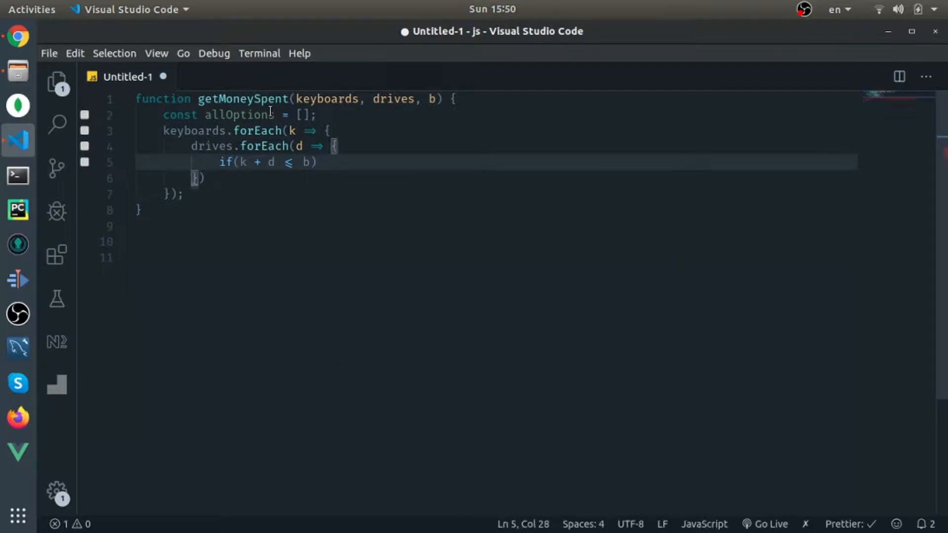
{"action": "type", "text": "a"}
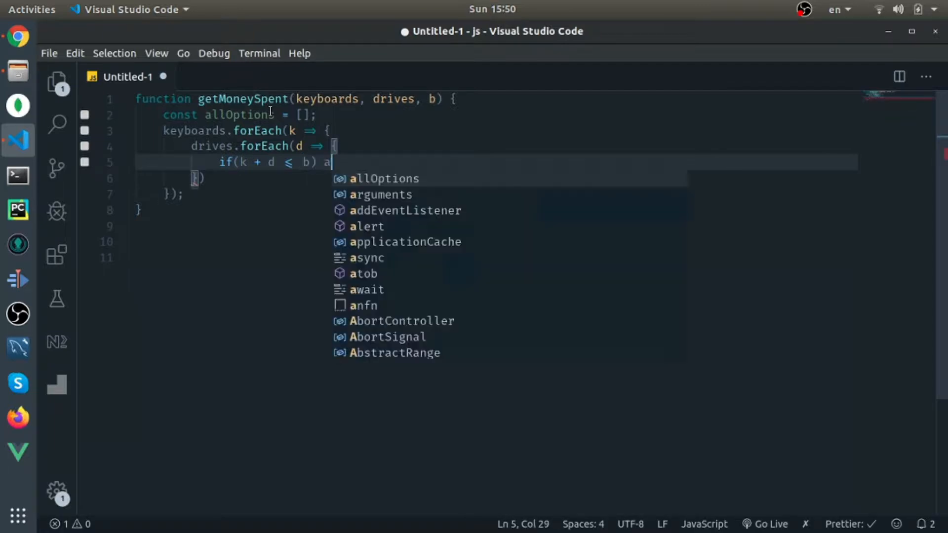
{"action": "type", "text": "llOptions.push"}
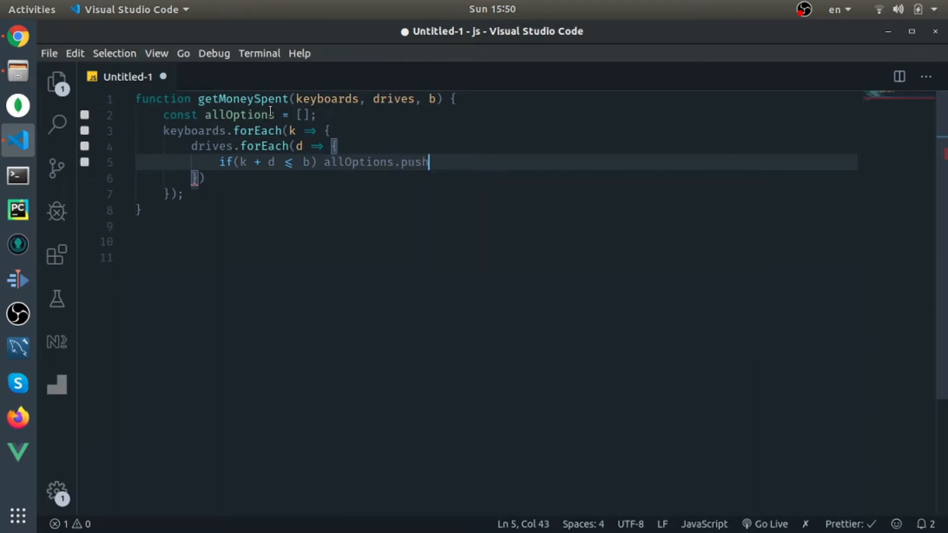
{"action": "type", "text": "("}
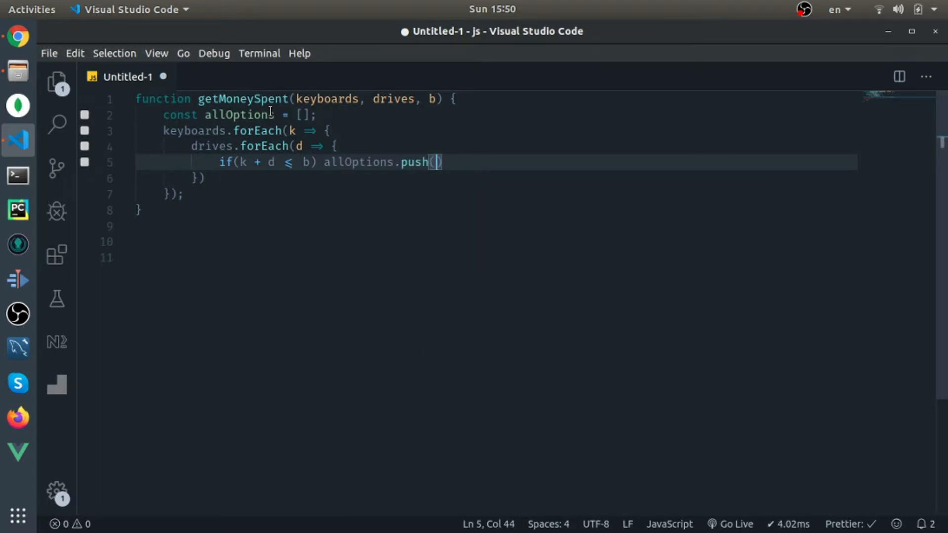
{"action": "type", "text": "k + d"}
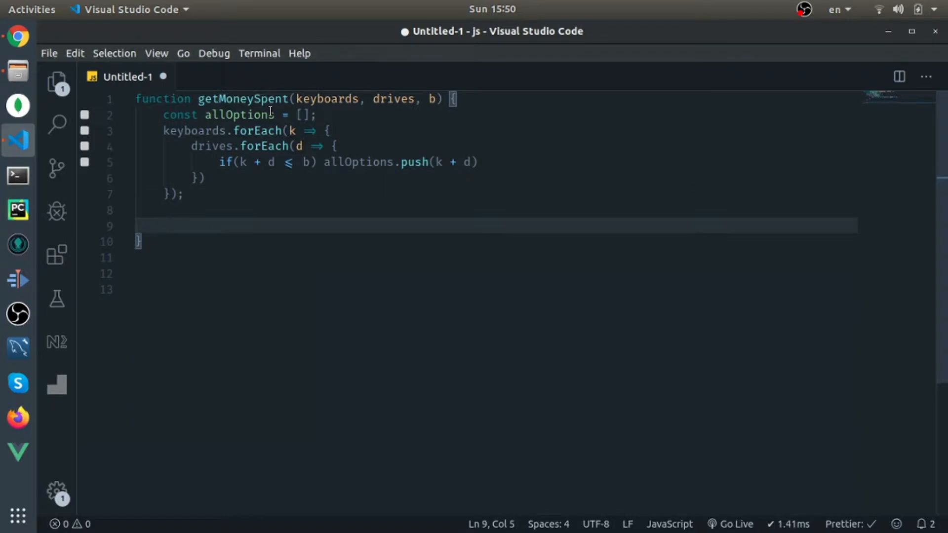
- Return allOptions.length === 0 ? -1 : Math.max(...allOptions) and check allOptions uses
{"action": "type", "text": "return allOptions."}
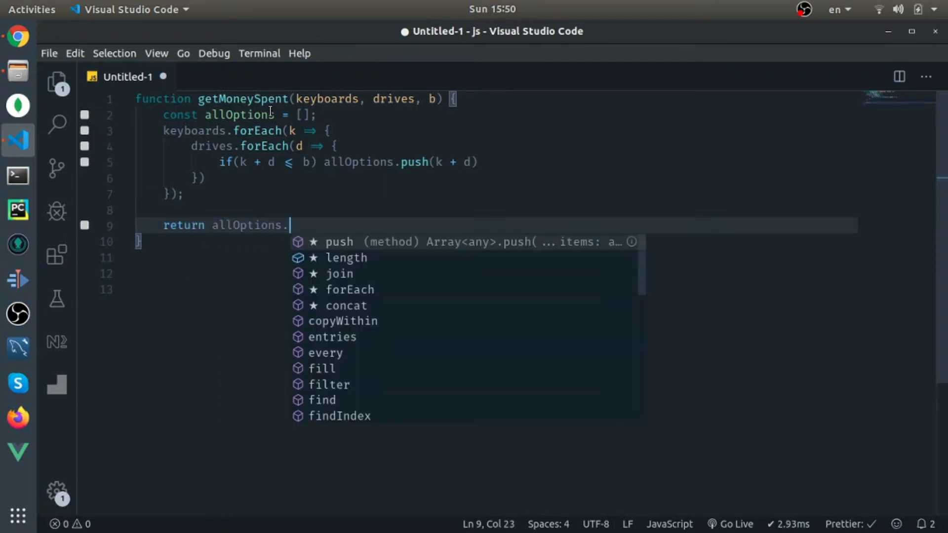
{"action": "type", "text": "length === 0 ? -1 :"}
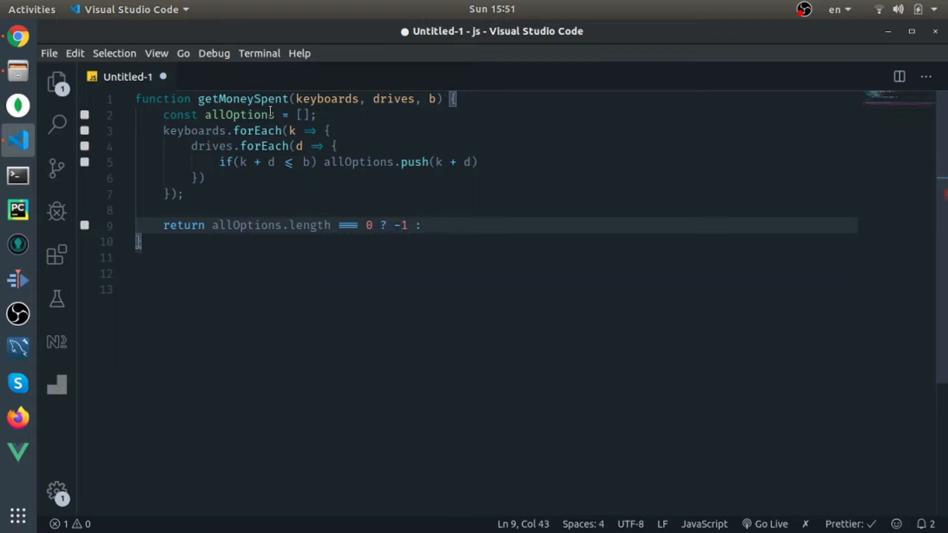
{"action": "type", "text": "Math.max(...allOptions);"}
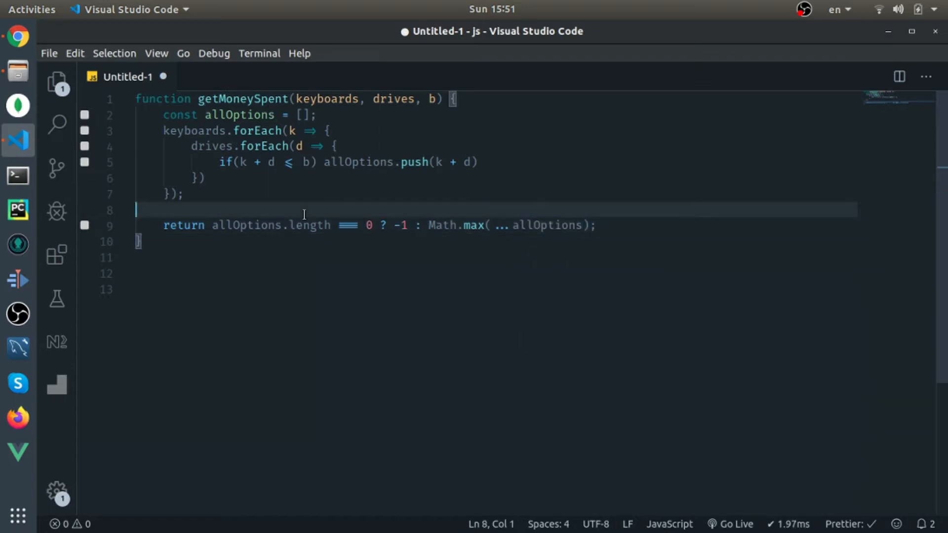
{"action": "mouse_move", "coordinate": [453, 209]}
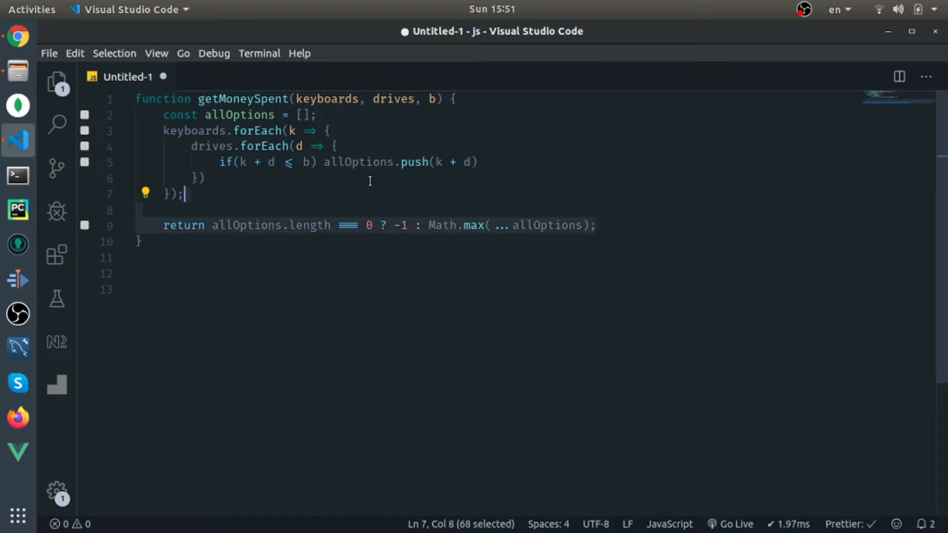
{"action": "double_click", "coordinate": [238, 115]}
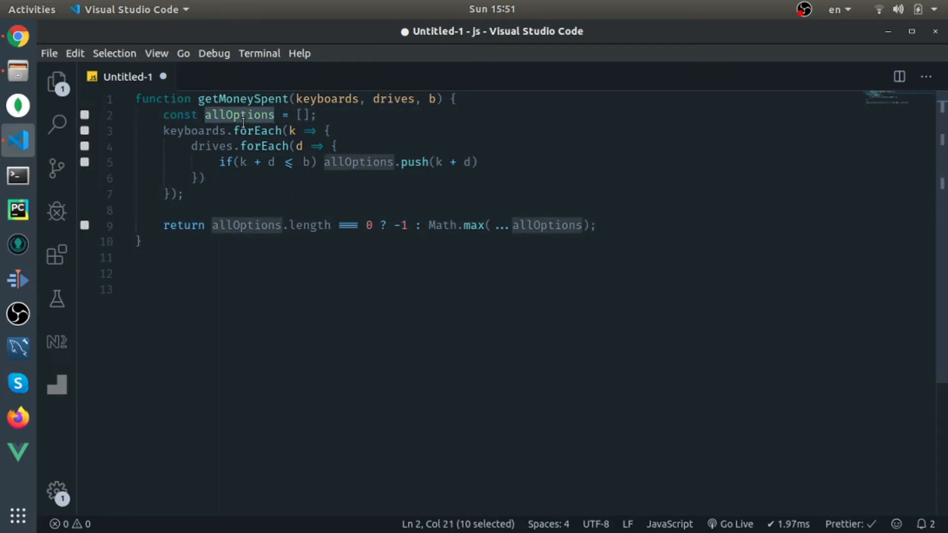
{"action": "left_click", "coordinate": [295, 162]}
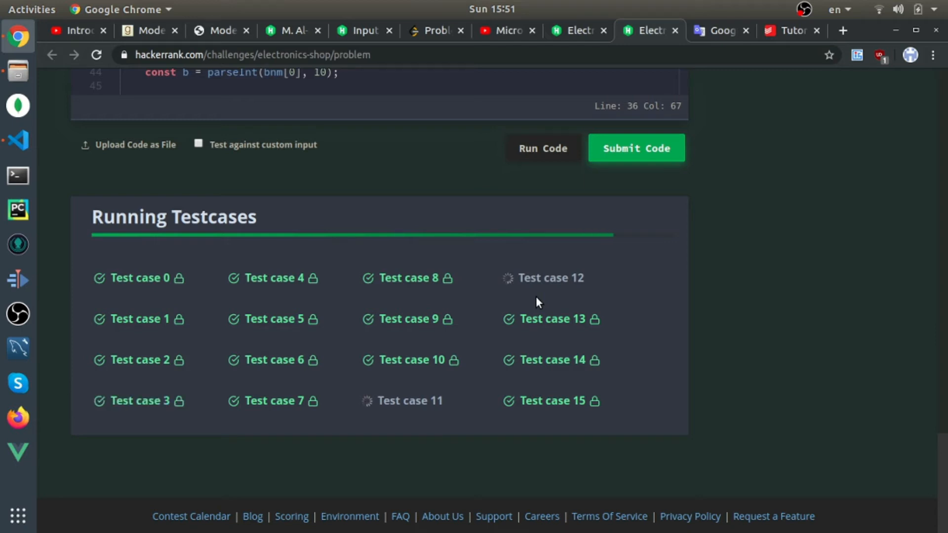
{"action": "mouse_move", "coordinate": [755, 270]}
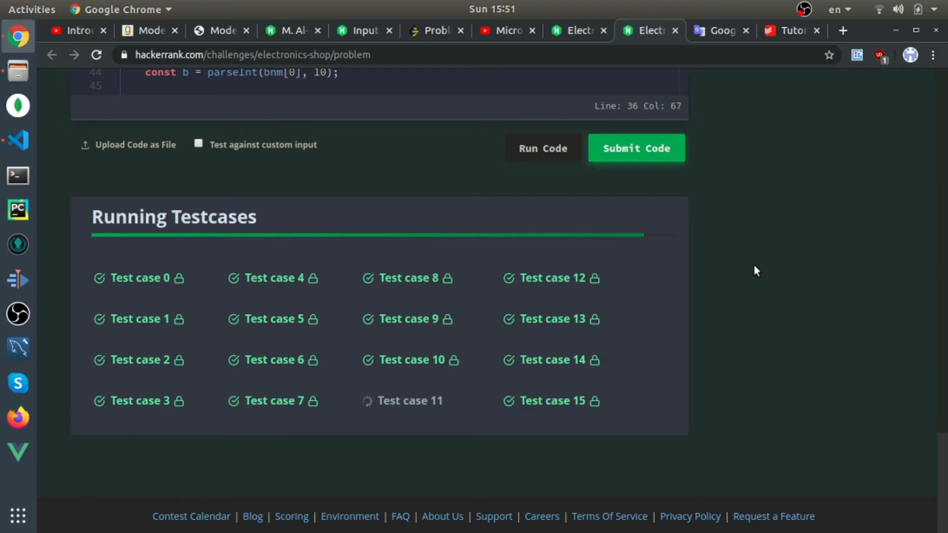
{"action": "mouse_move", "coordinate": [383, 406]}
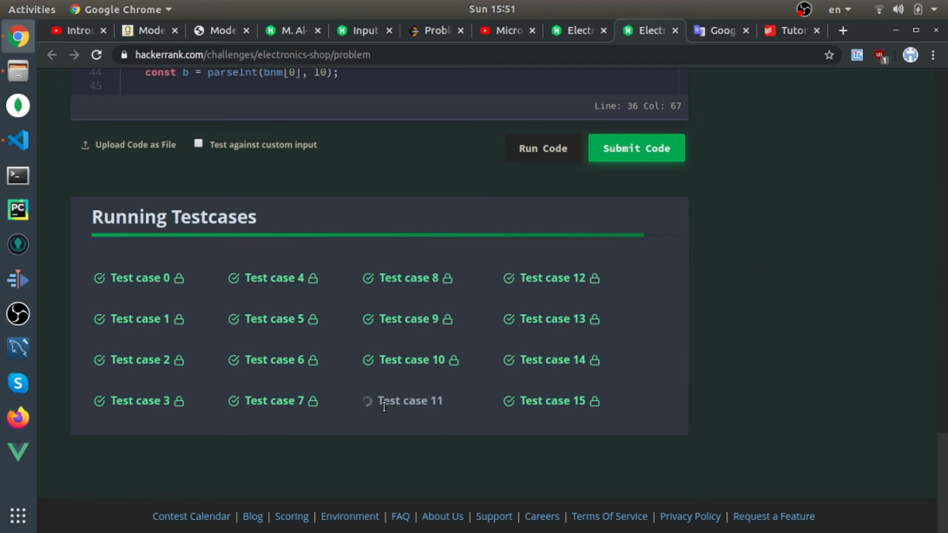
{"action": "mouse_move", "coordinate": [373, 409]}
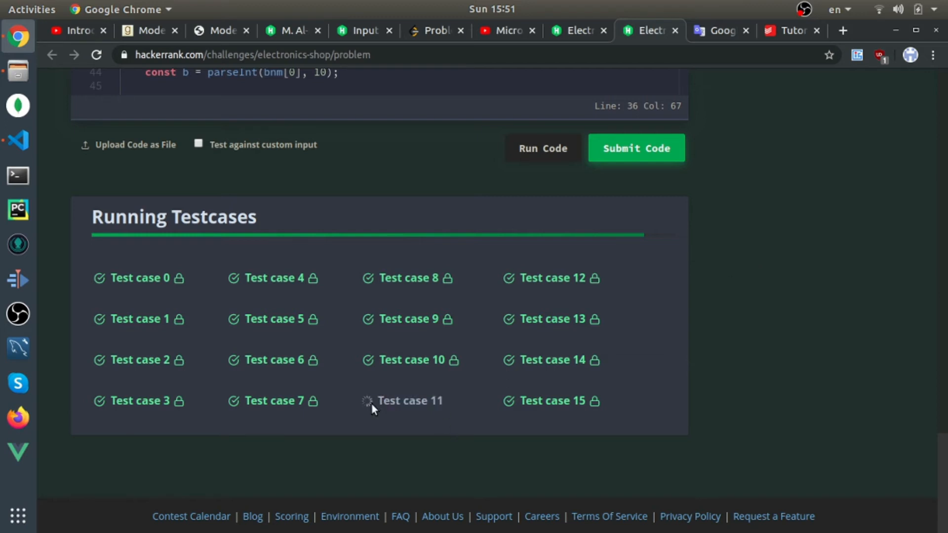
{"action": "mouse_move", "coordinate": [413, 436]}
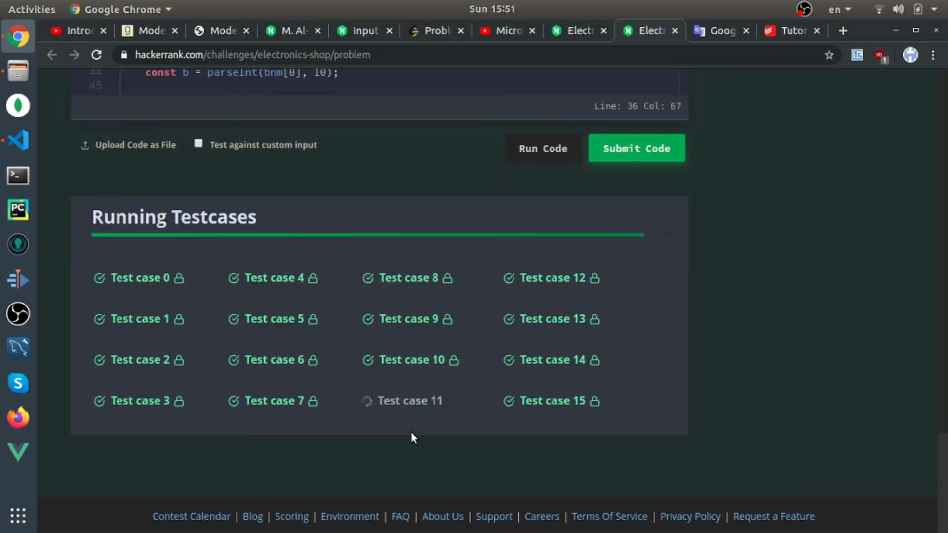
- Submit the pasted code in HackerRank so all test cases pass
{"action": "left_click", "coordinate": [634, 148]}
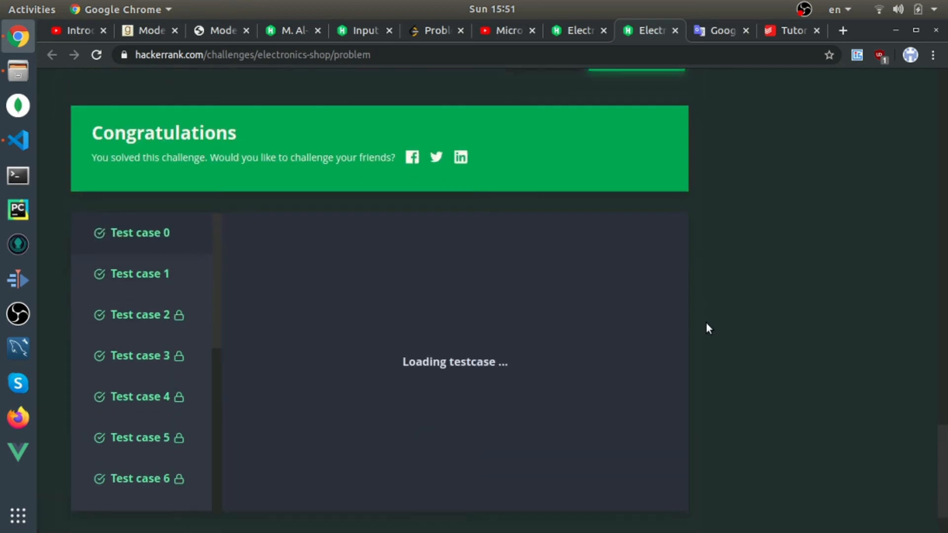